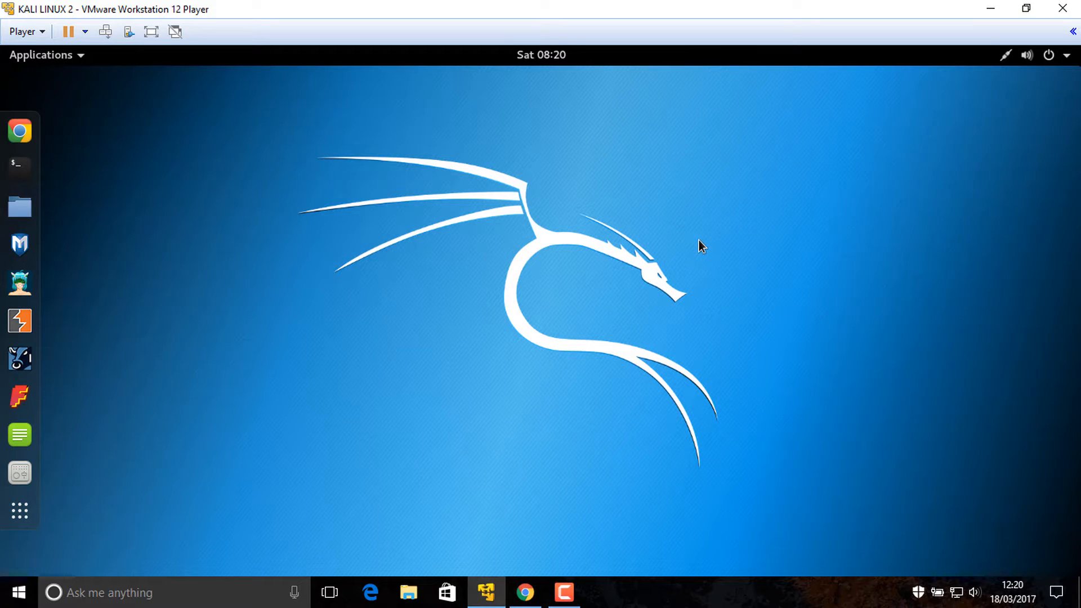
mouse_move(321, 131)
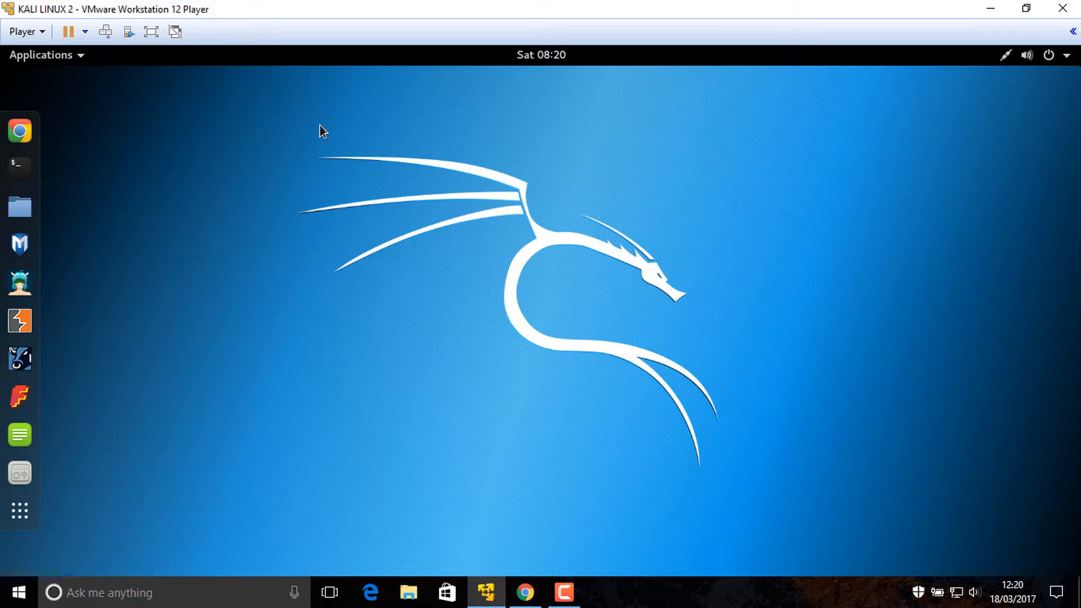
mouse_move(345, 156)
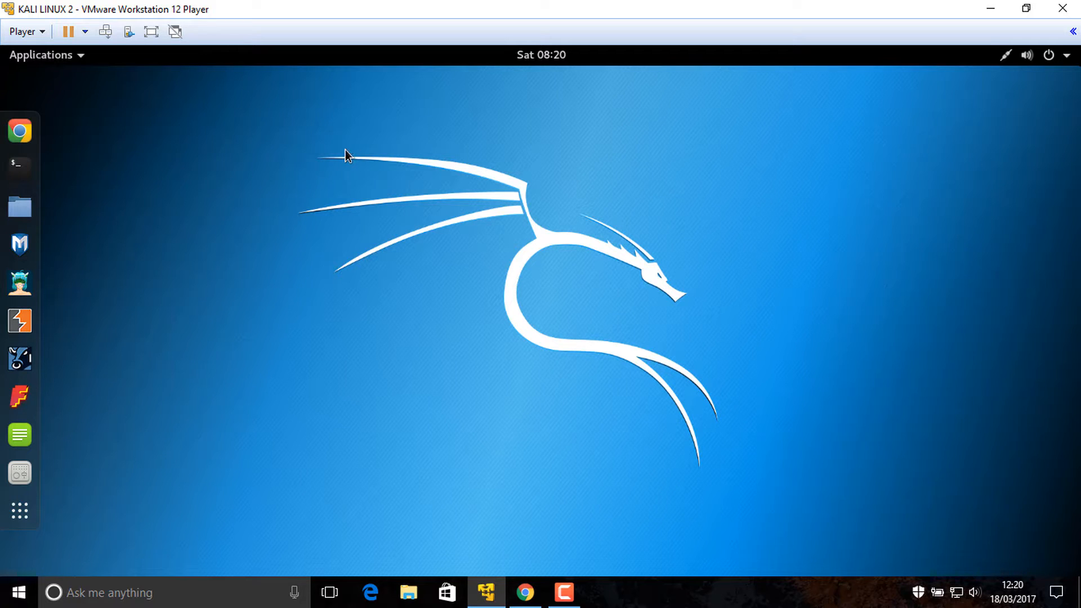
mouse_move(279, 148)
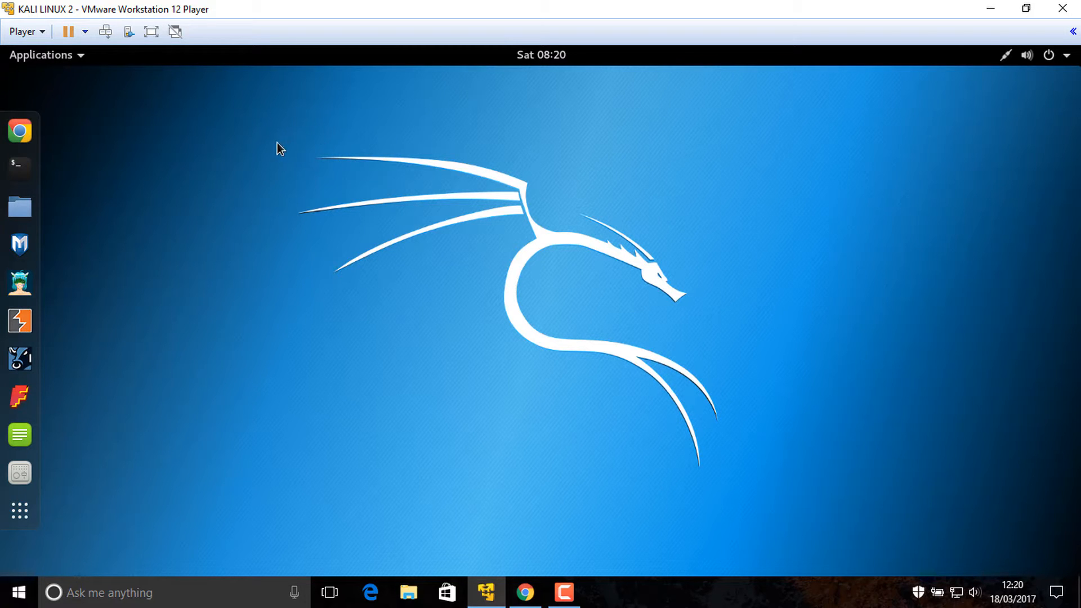
drag(276, 145, 769, 480)
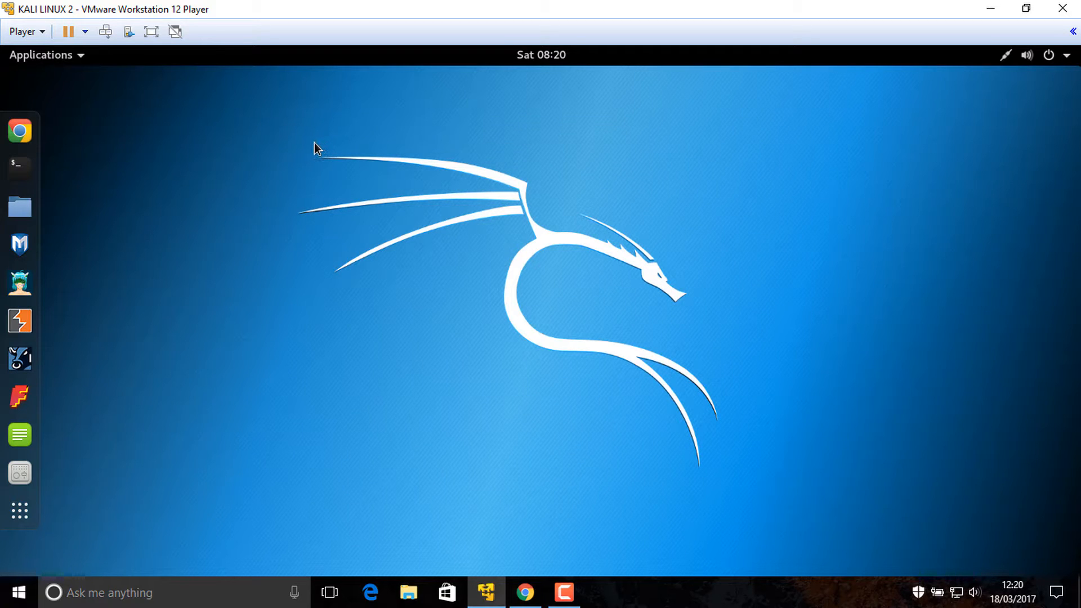
drag(311, 142, 744, 475)
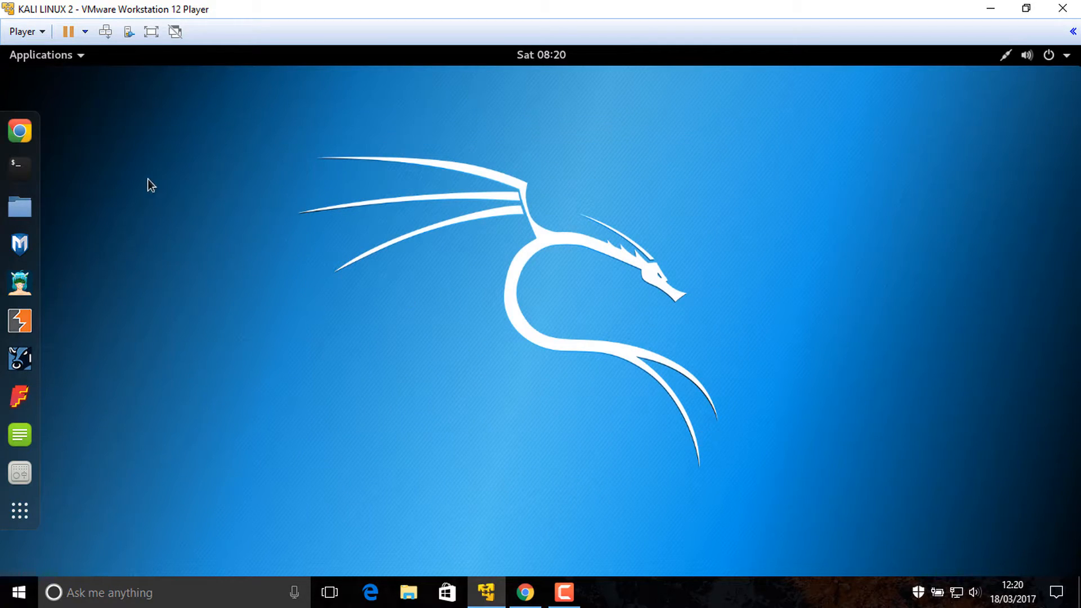
mouse_move(19, 166)
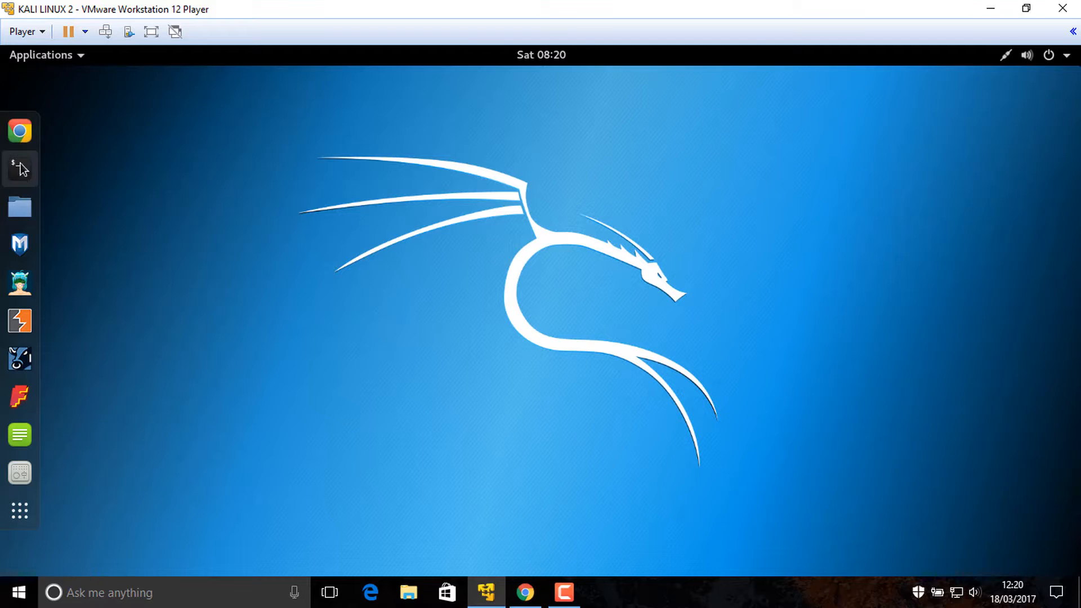
click(15, 169)
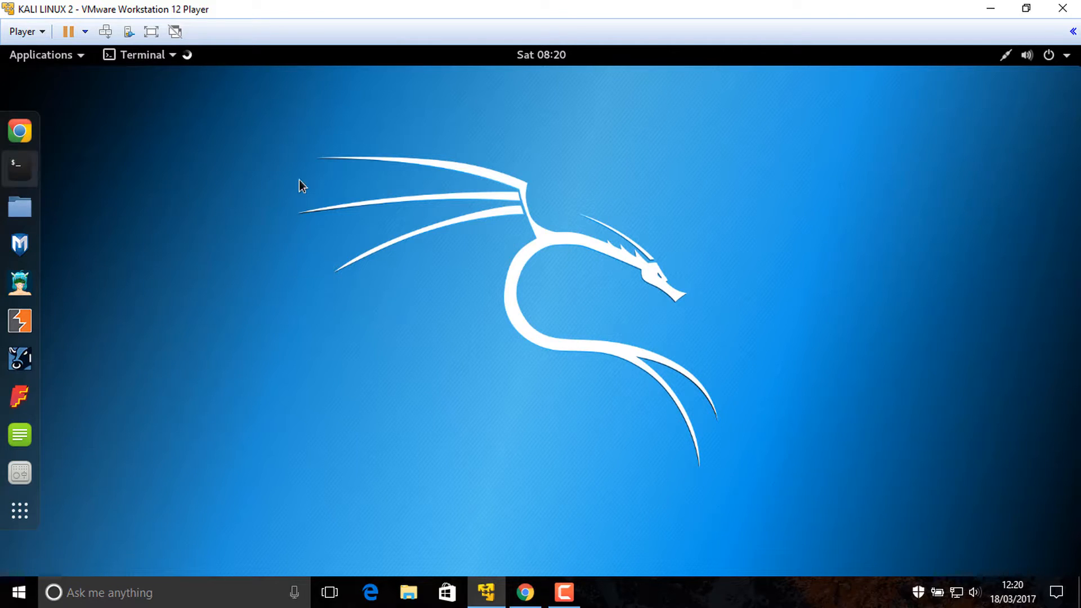
click(16, 164)
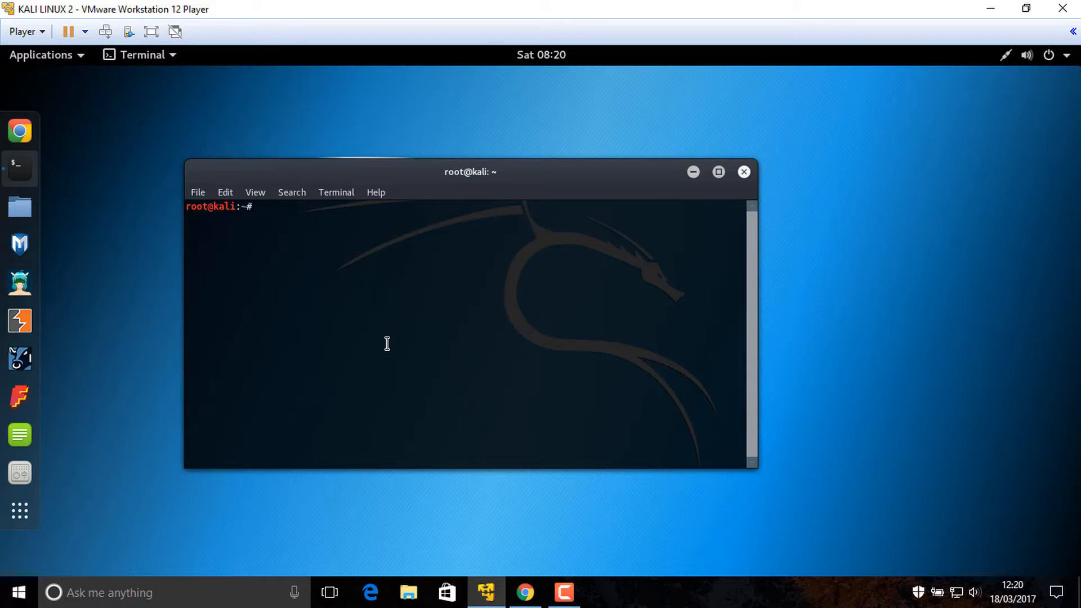
text(git)
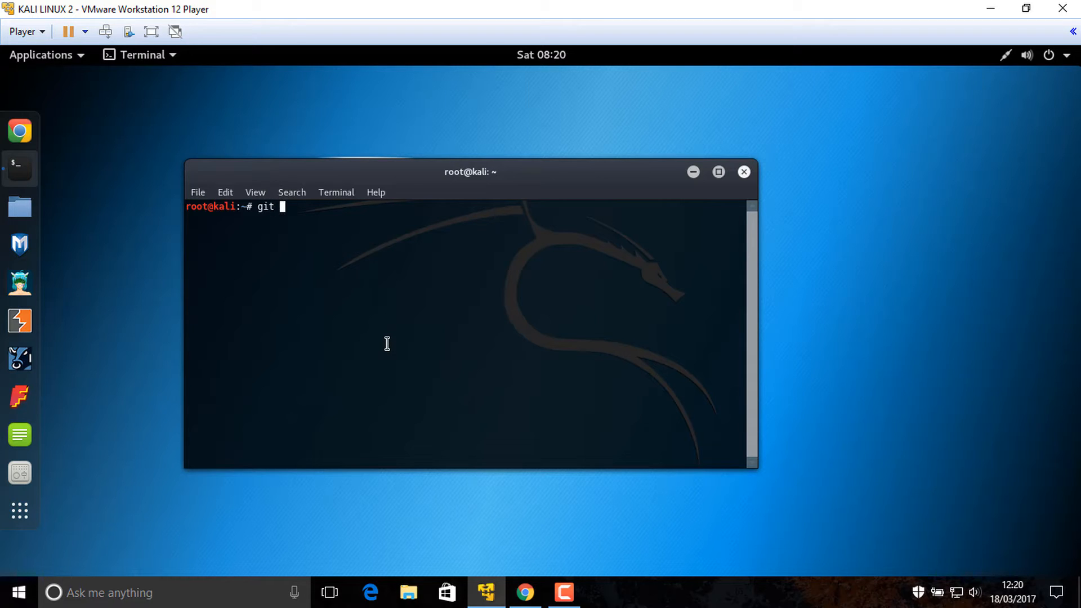
text(clone)
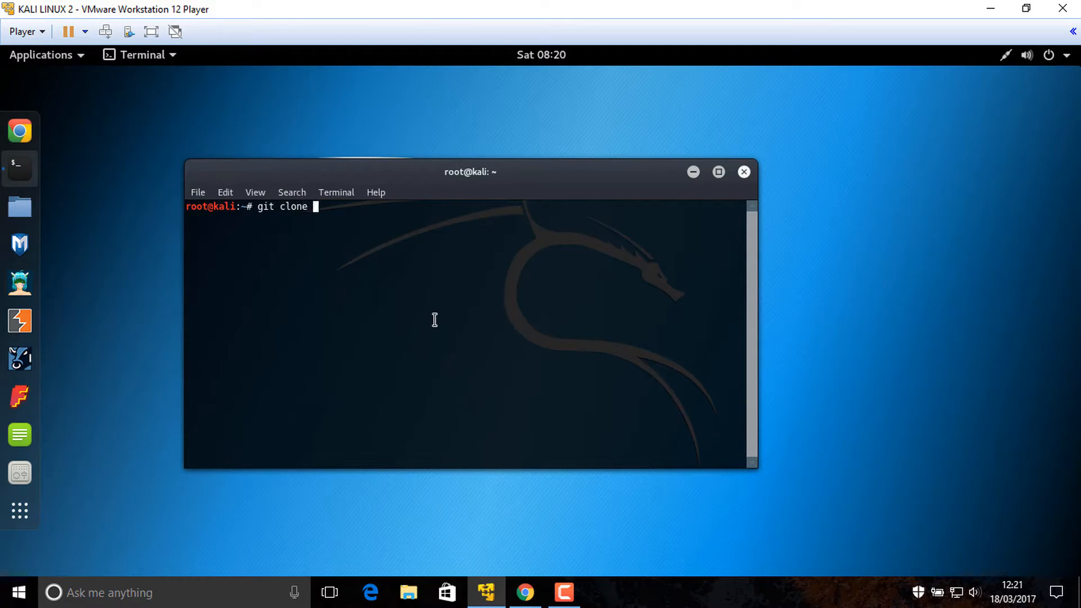
text(https://github.com/m4ll0k/infoga)
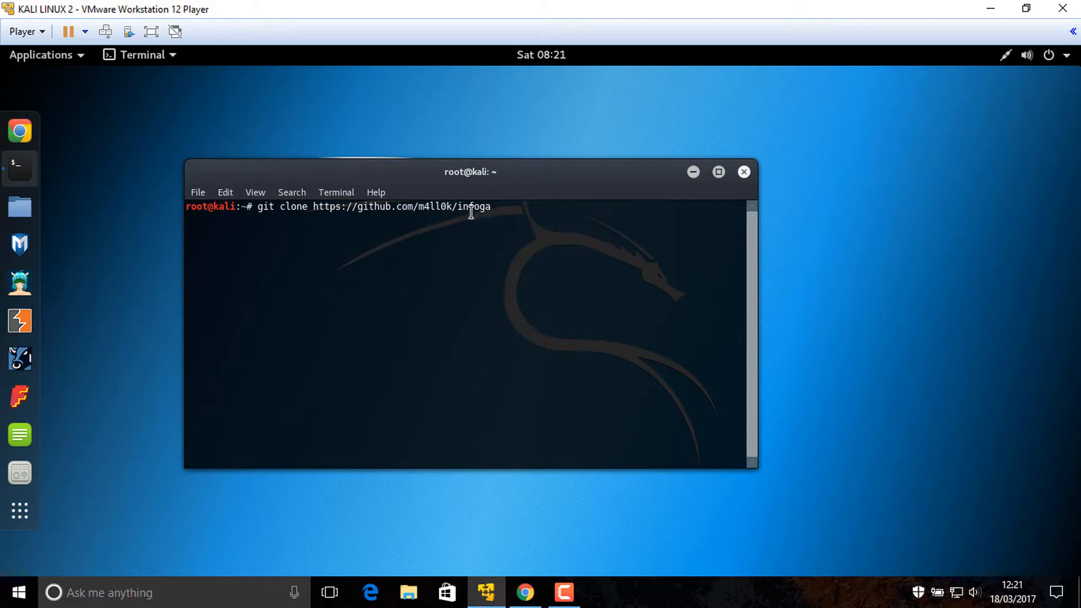
key(Return)
text(ls)
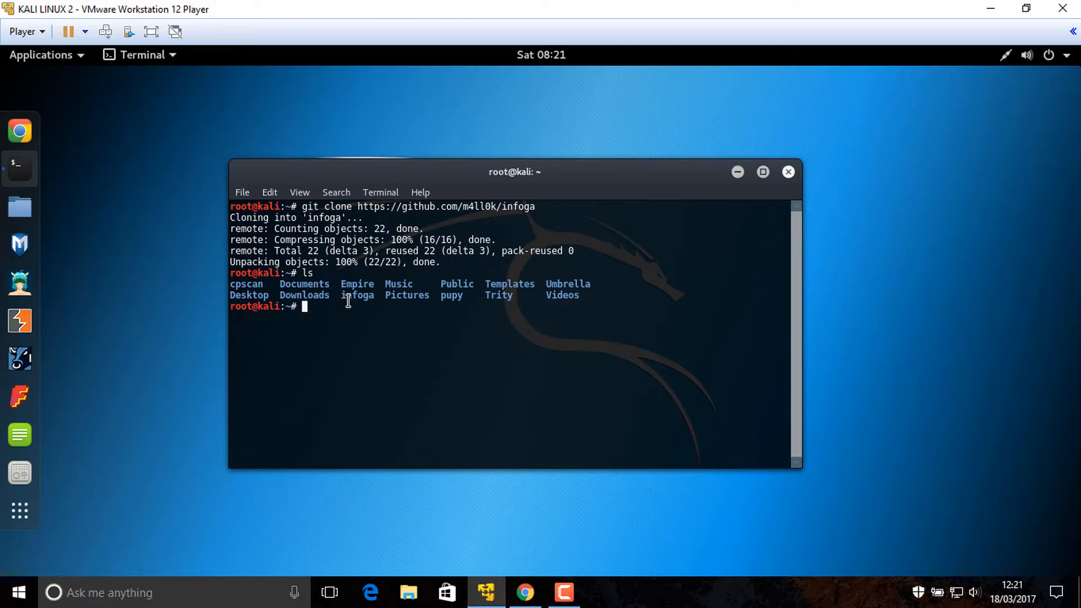
Change into the pasted 'infoga' folder, list files, and try the misspelled 'pyrhon infoga.py'
right_click(357, 298)
text(cd)
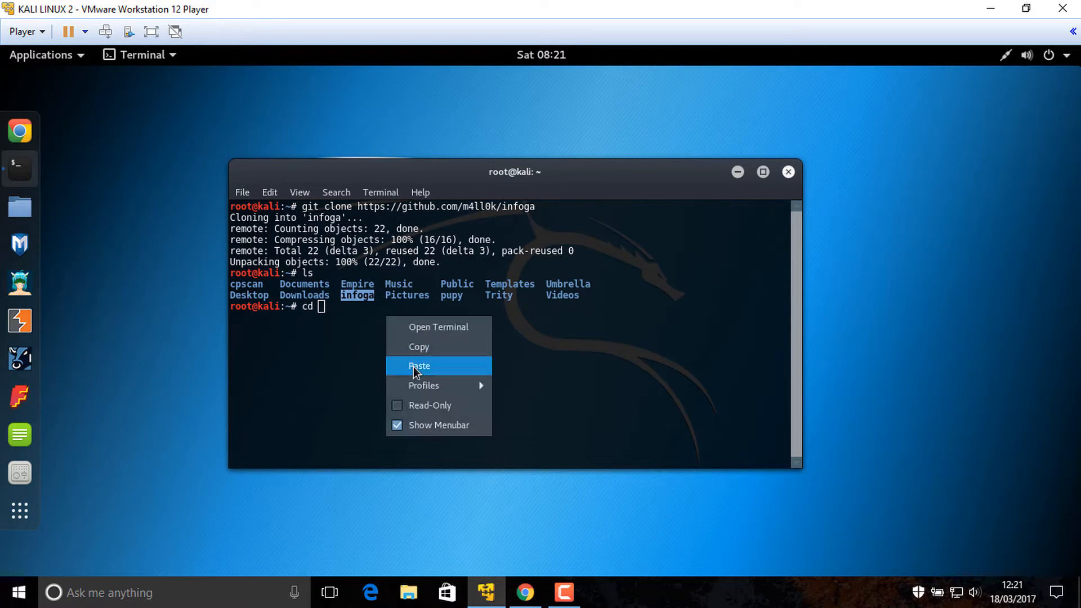
click(419, 366)
text(ls)
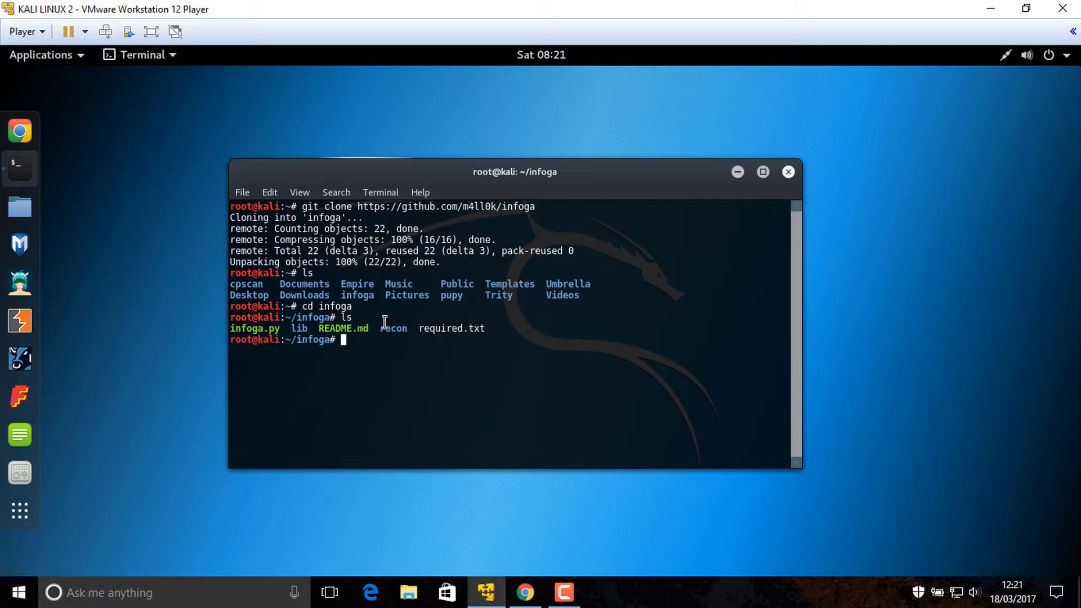
text(pyrhon infoga.py)
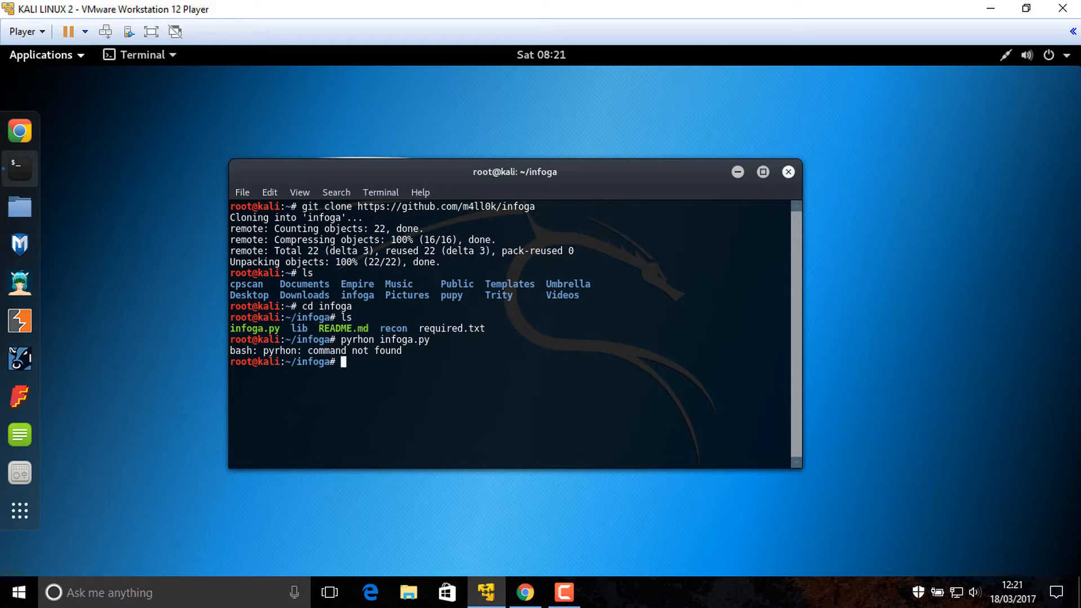
text(s)
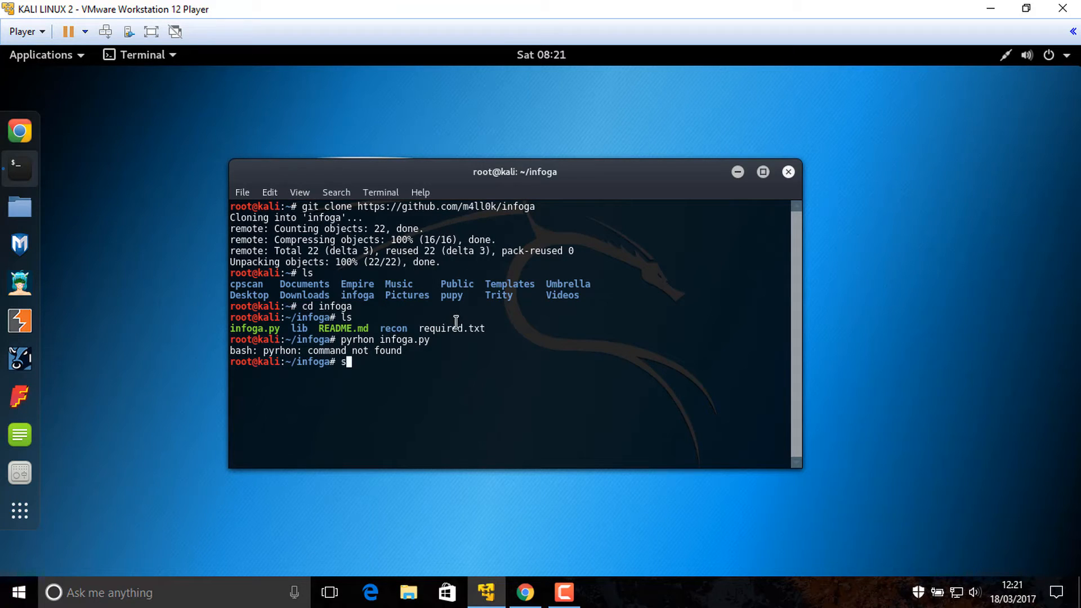
Run 'sudo python infoga.py' to show the infoga v2.2 banner and usage options
text(udo python infoga.py)
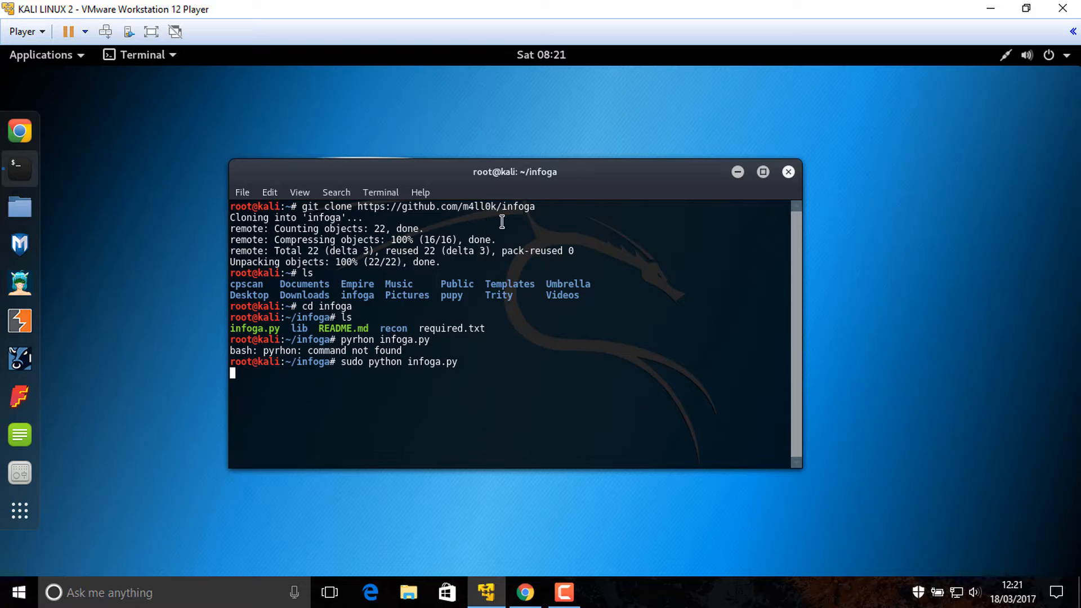
mouse_move(573, 196)
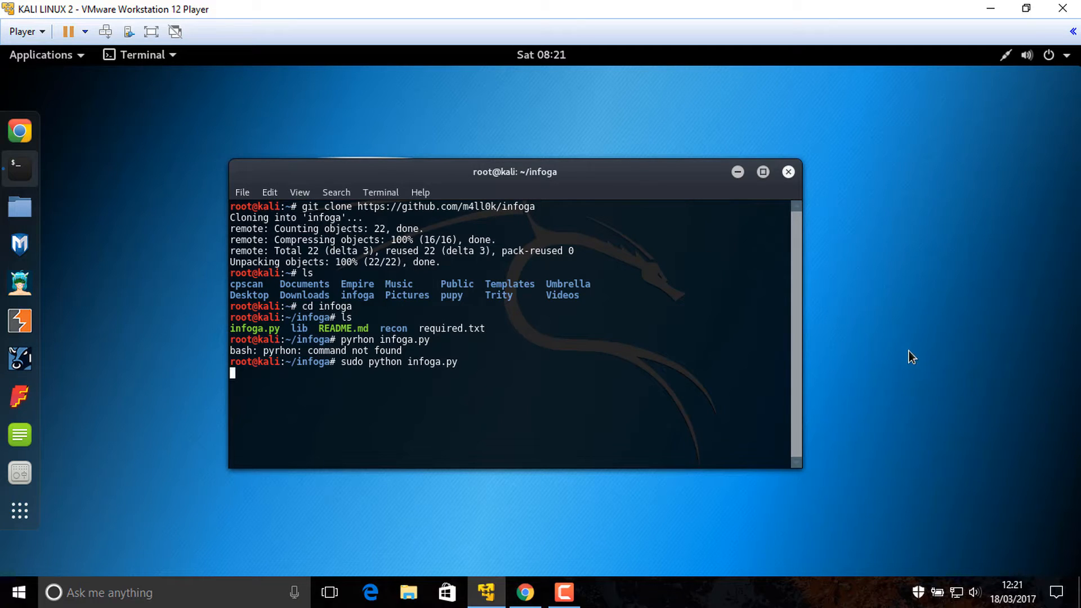
key(Return)
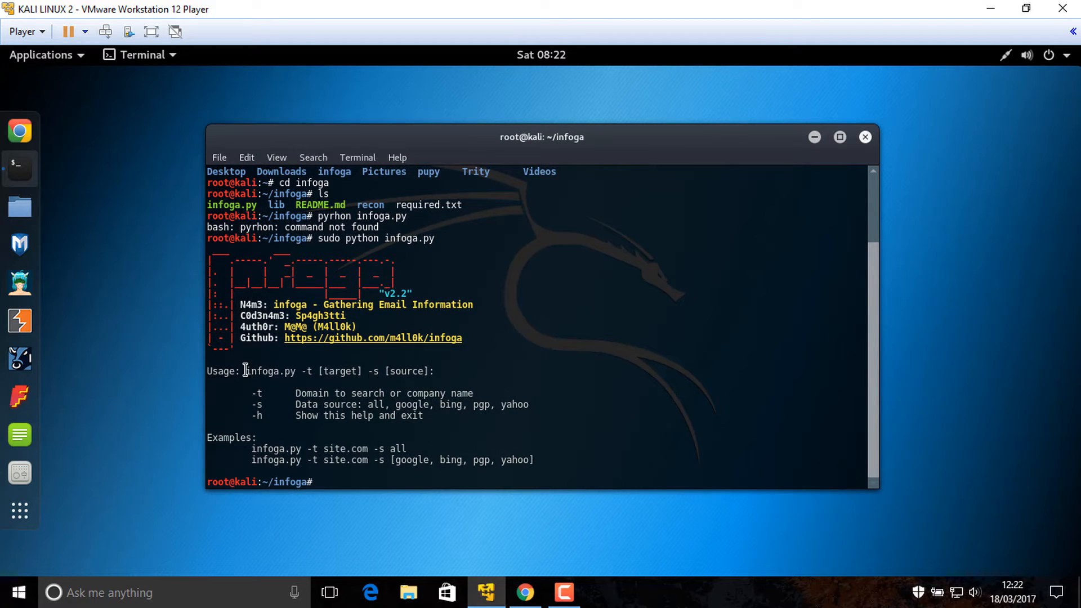
double_click(270, 371)
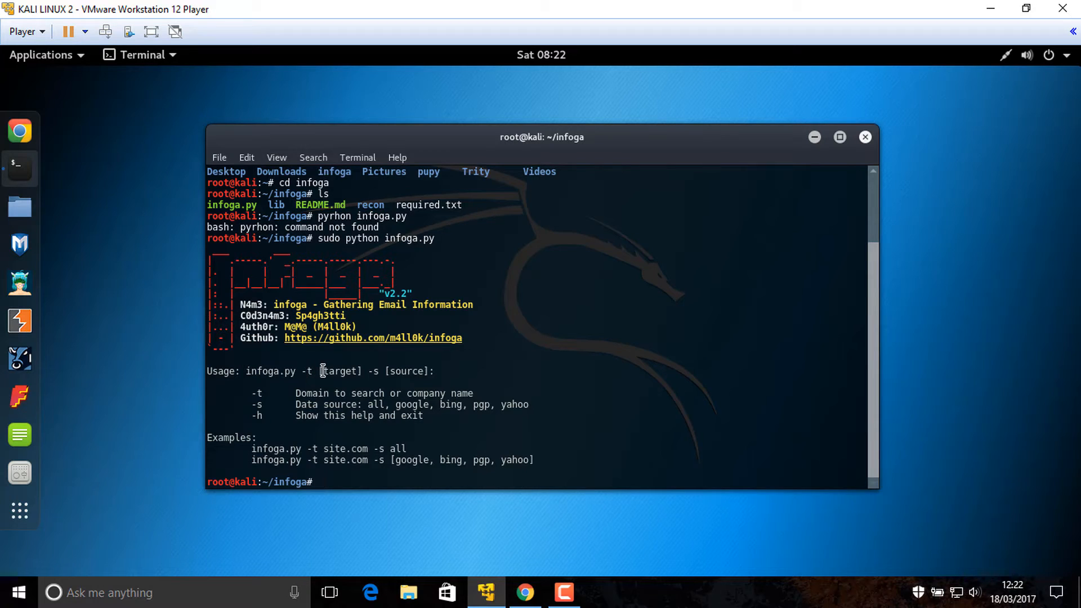
double_click(339, 372)
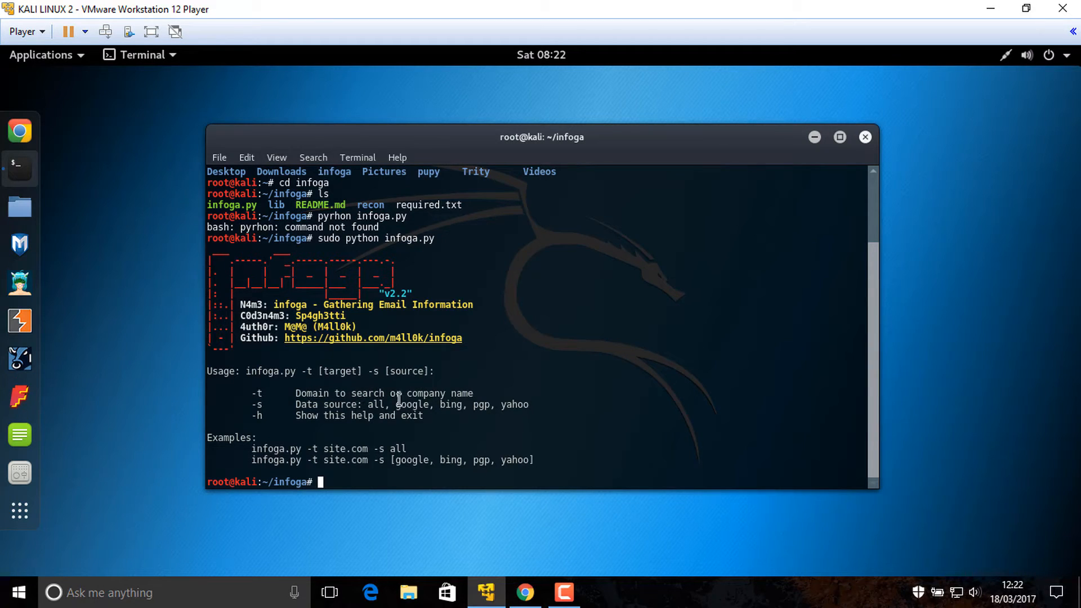
mouse_move(488, 398)
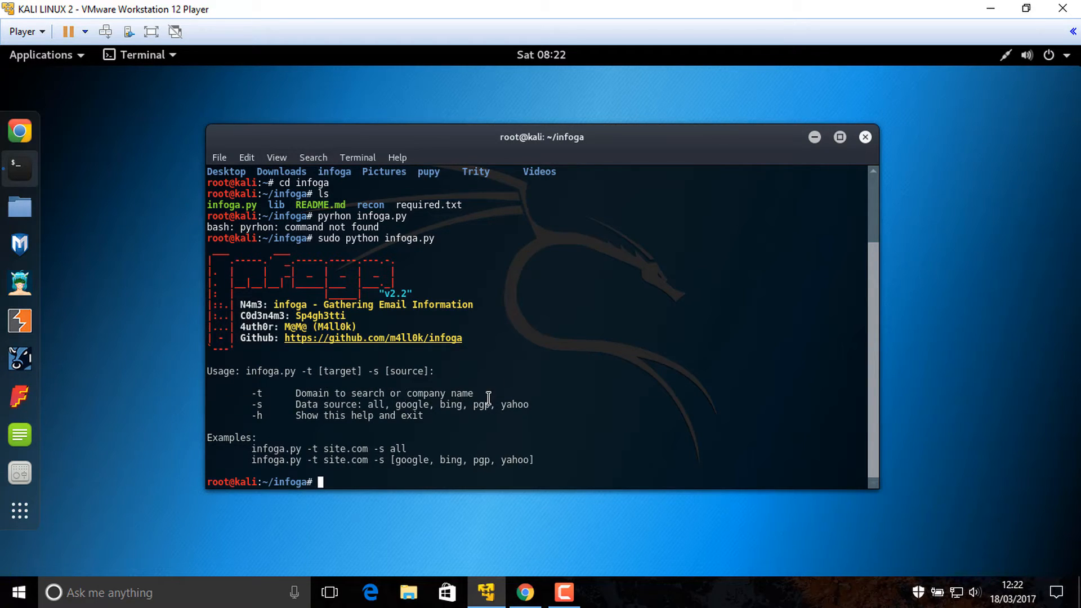
mouse_move(260, 408)
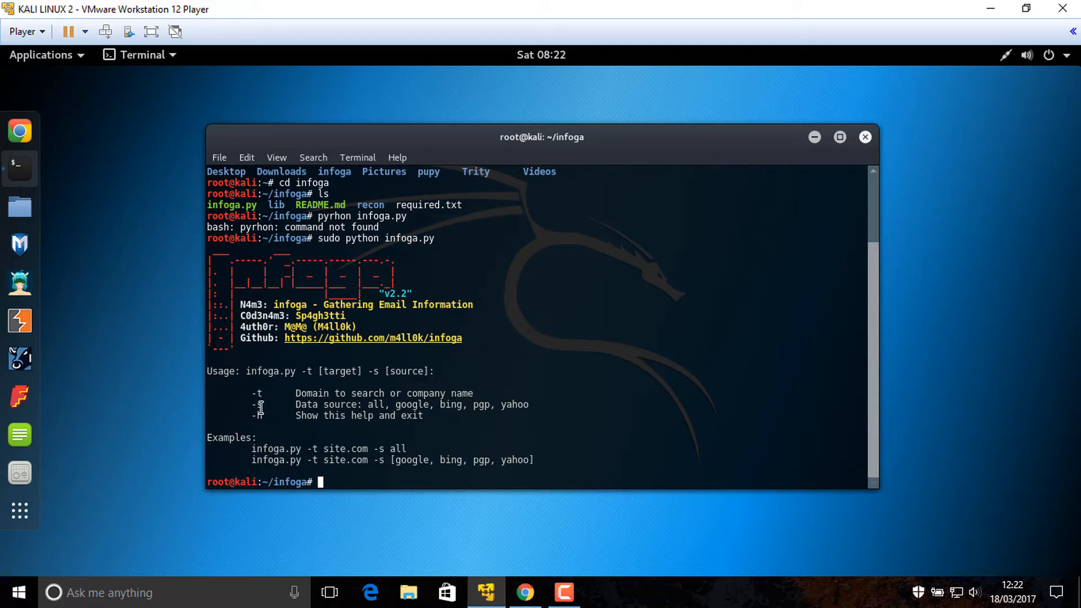
double_click(256, 404)
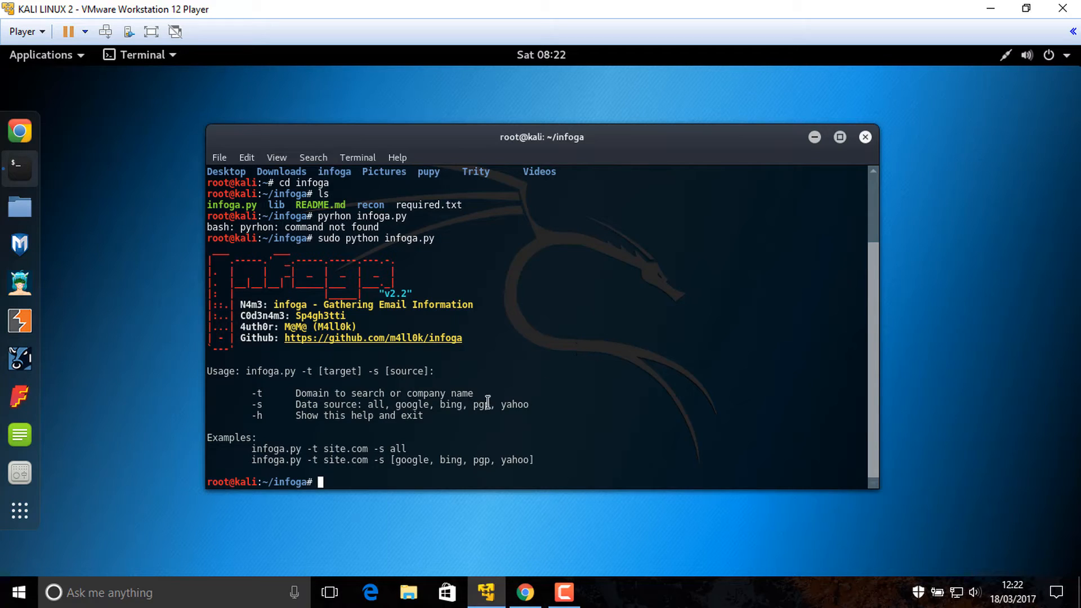
double_click(413, 405)
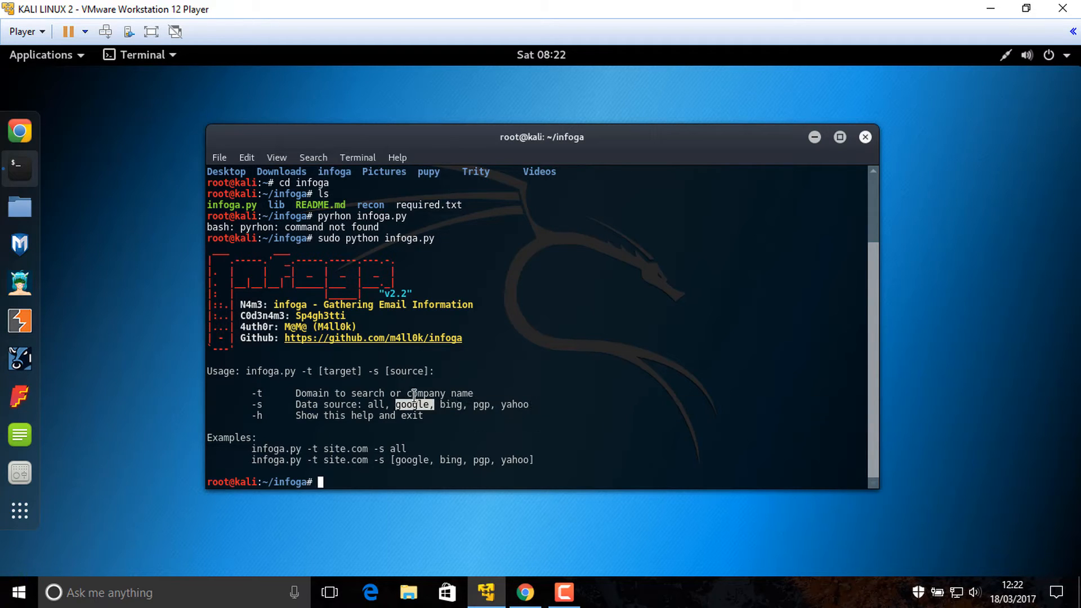
mouse_move(351, 409)
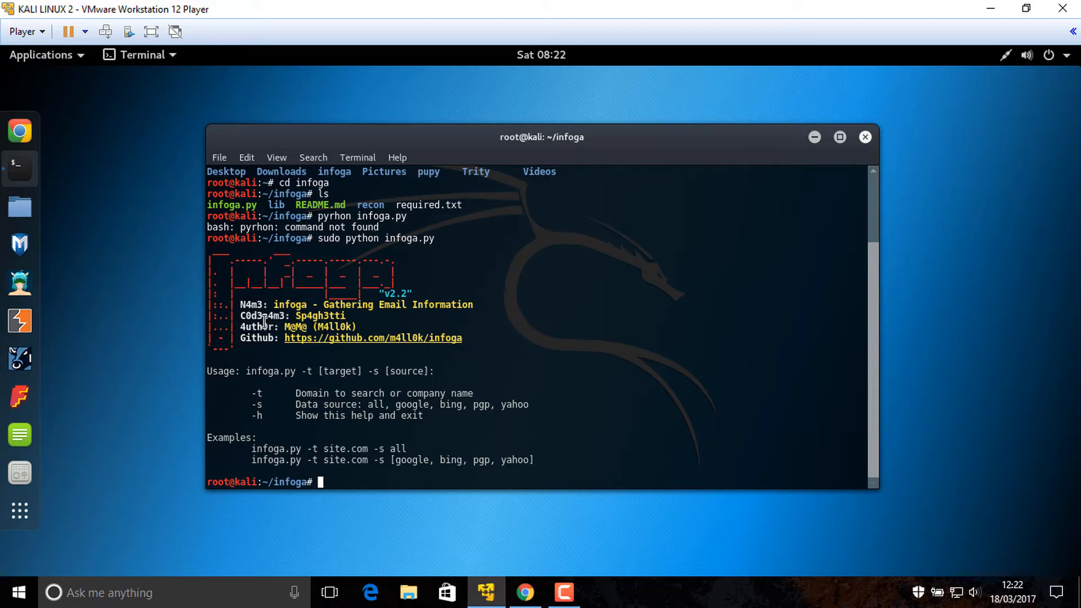
mouse_move(354, 449)
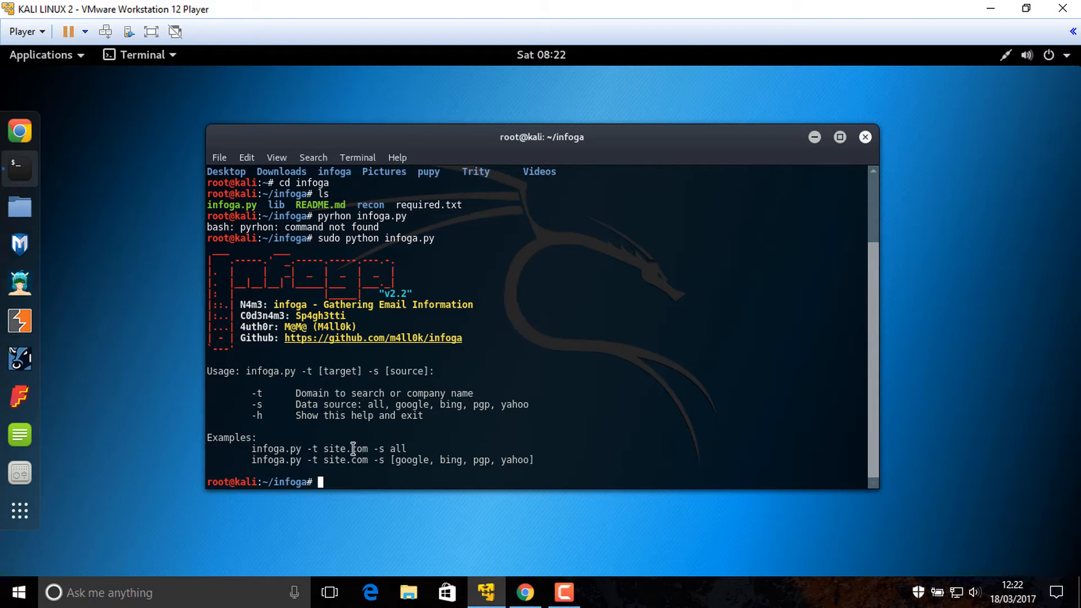
mouse_move(437, 441)
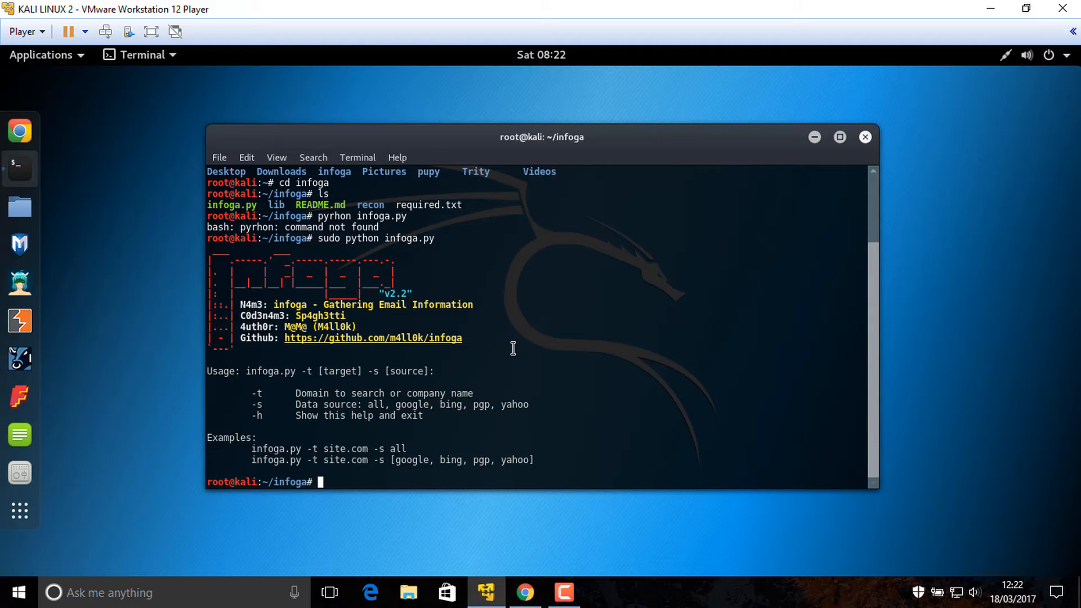
mouse_move(767, 338)
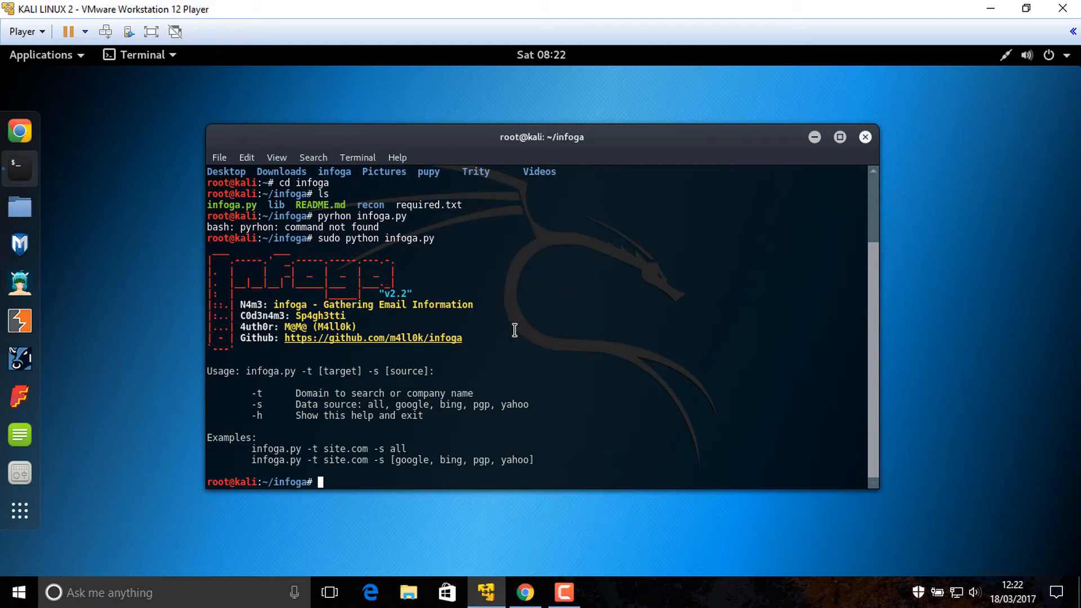
Run infoga on zanyarmatrix.net with source google.com, which returns an invalid search engine error
text(sudo python infoga.py)
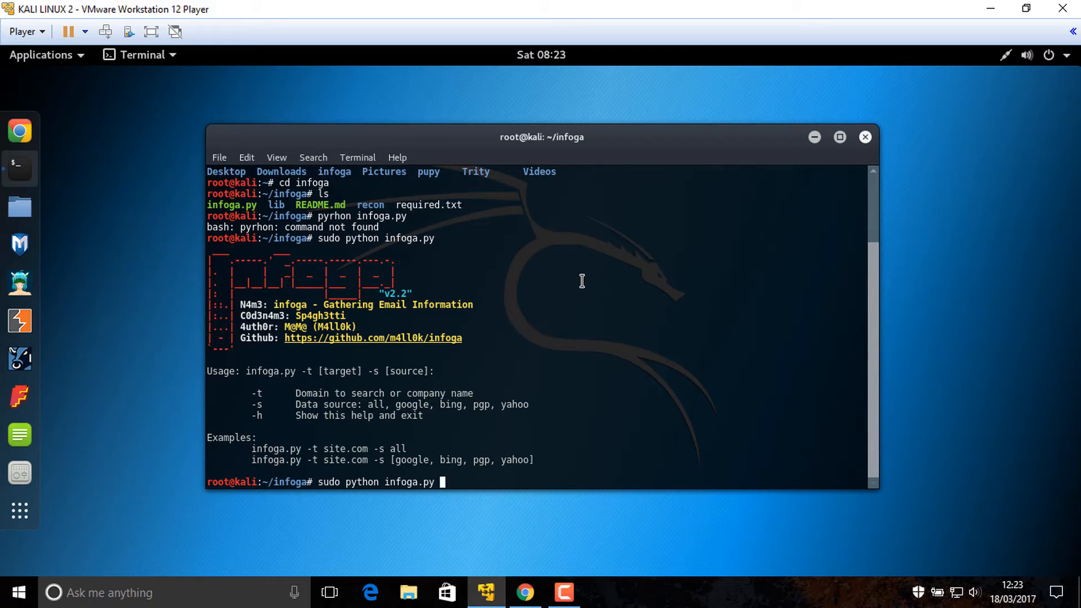
text(-t)
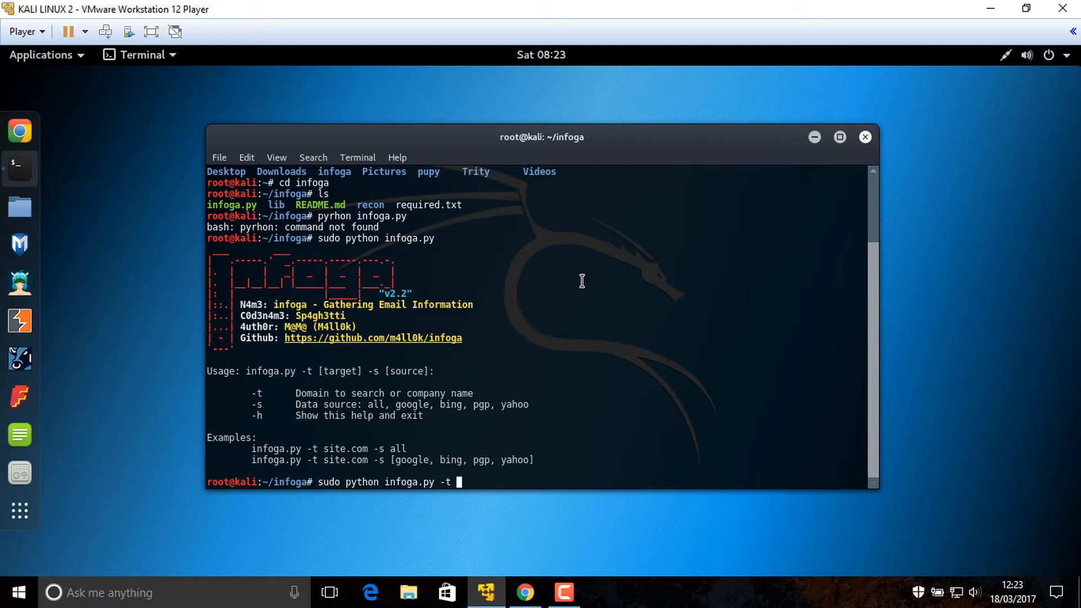
text(za)
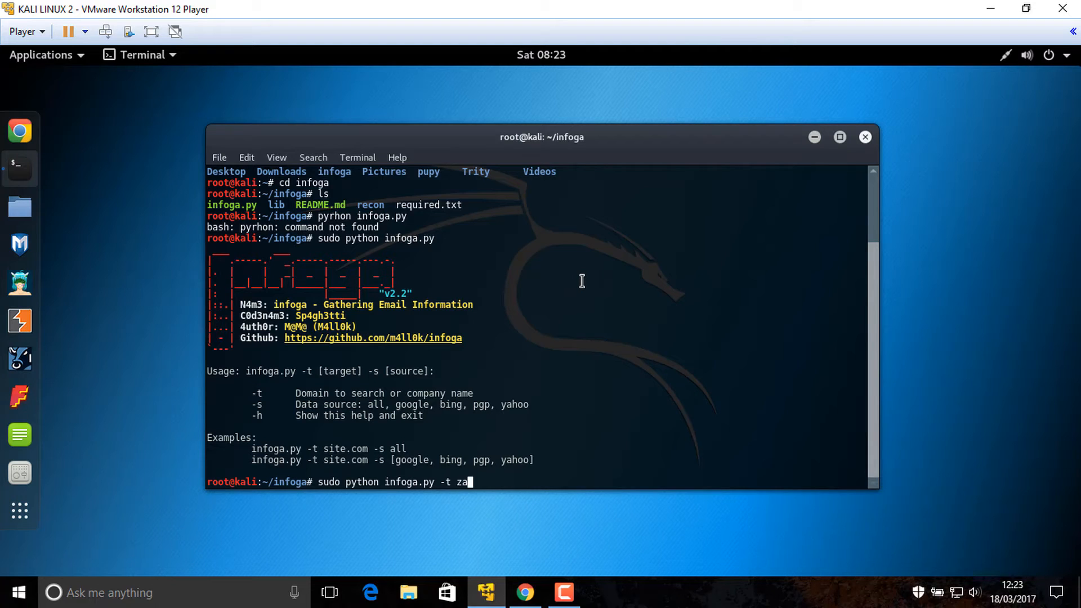
text(nyarma)
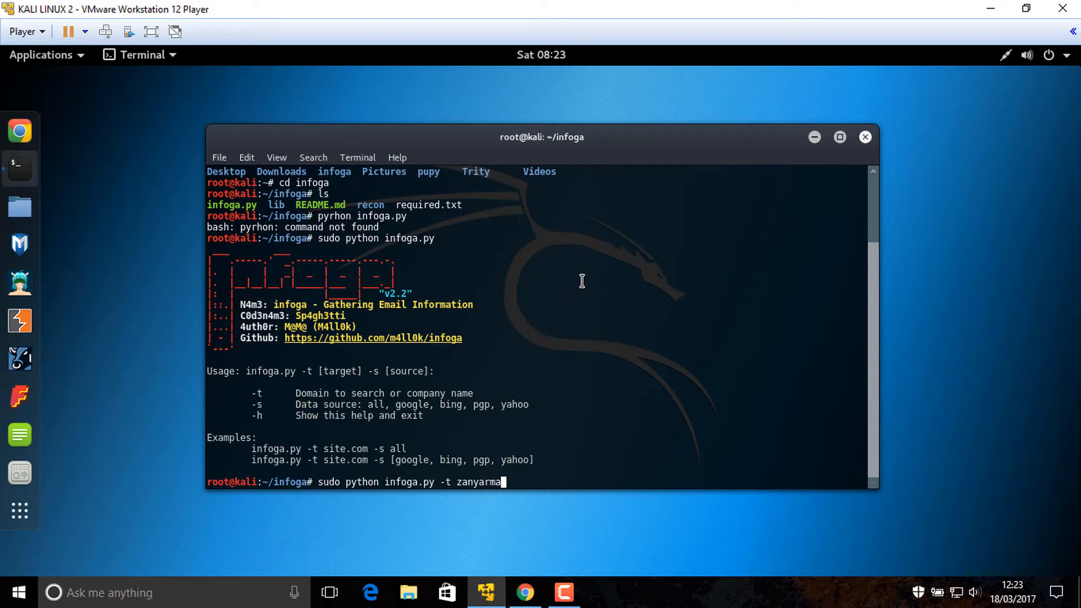
text(trix.net)
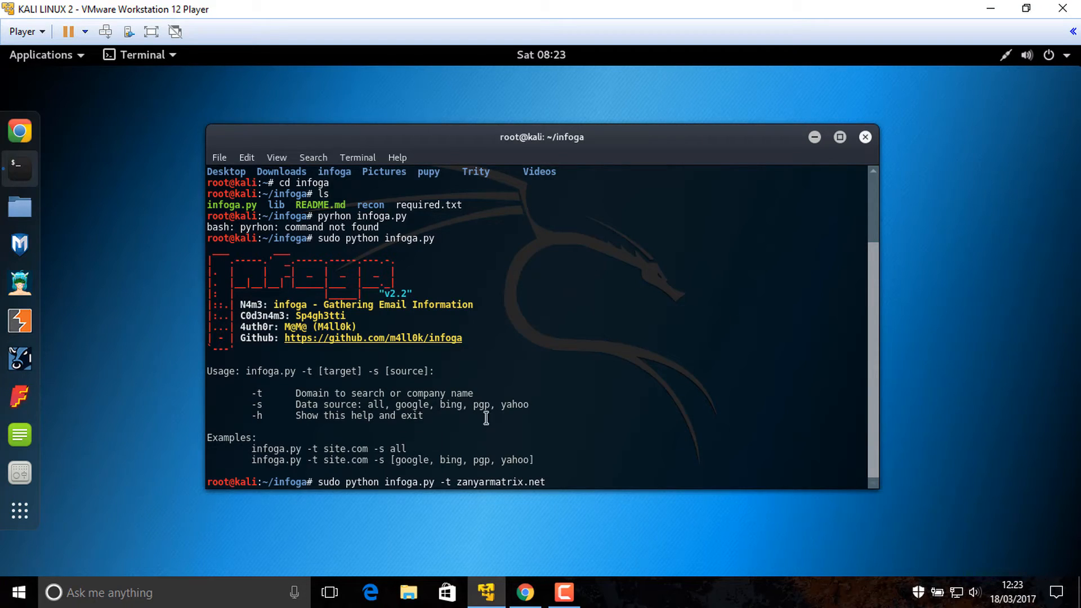
text(-s goo)
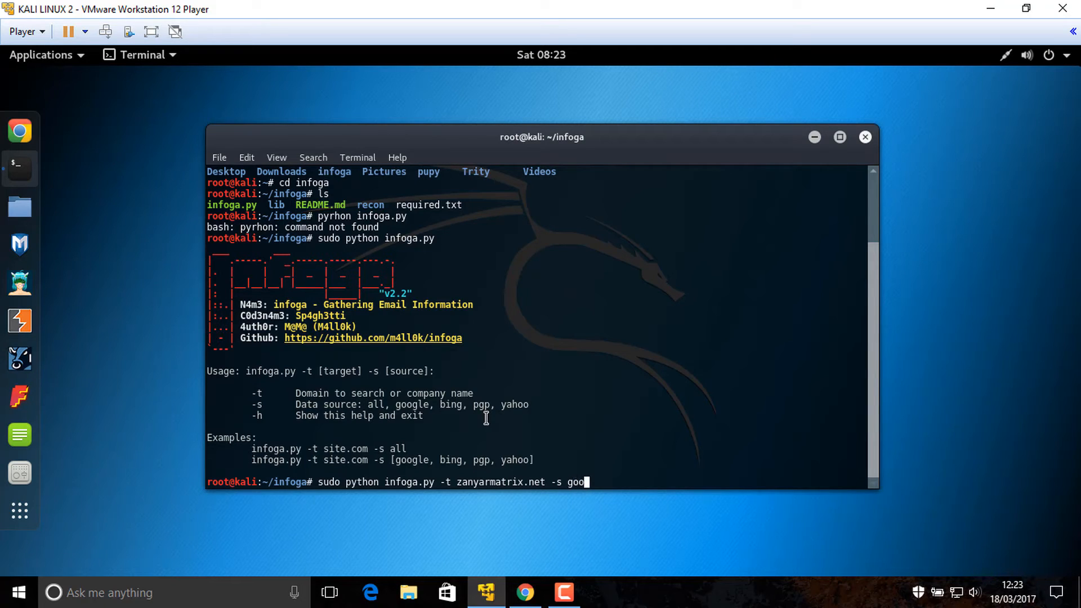
text(gle.com)
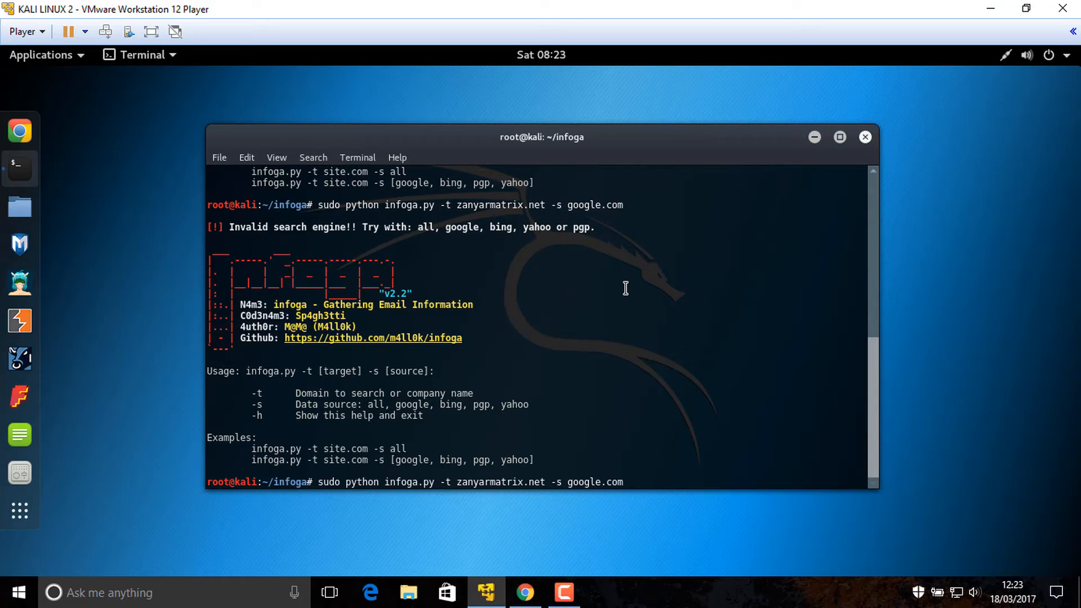
Rerun the zanyarmatrix.net search with source 'google', finding one email with Hostinger hosting details
key(BackSpace)
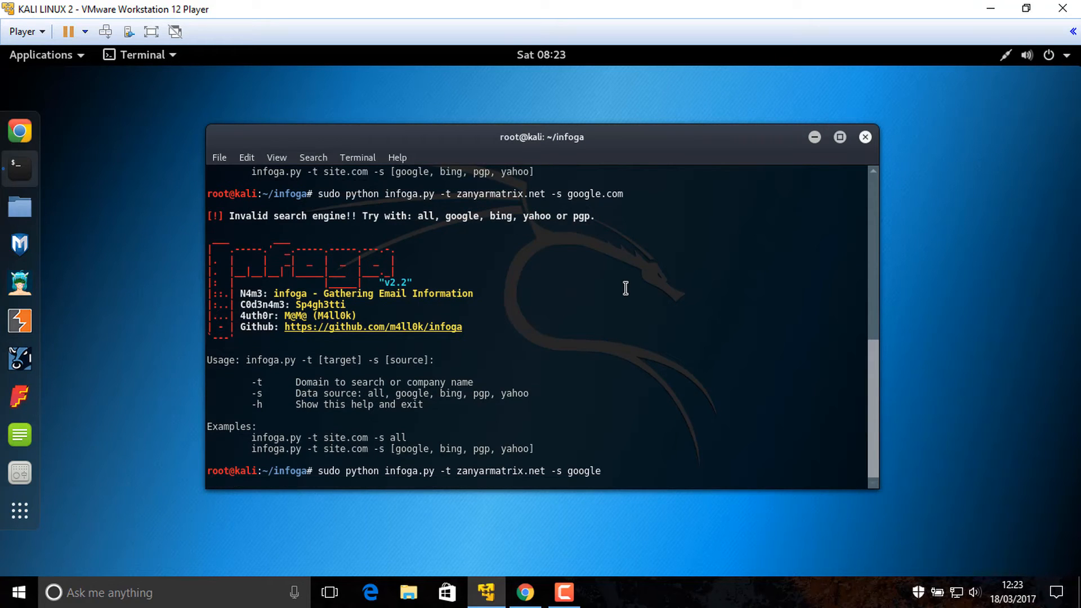
key(Return)
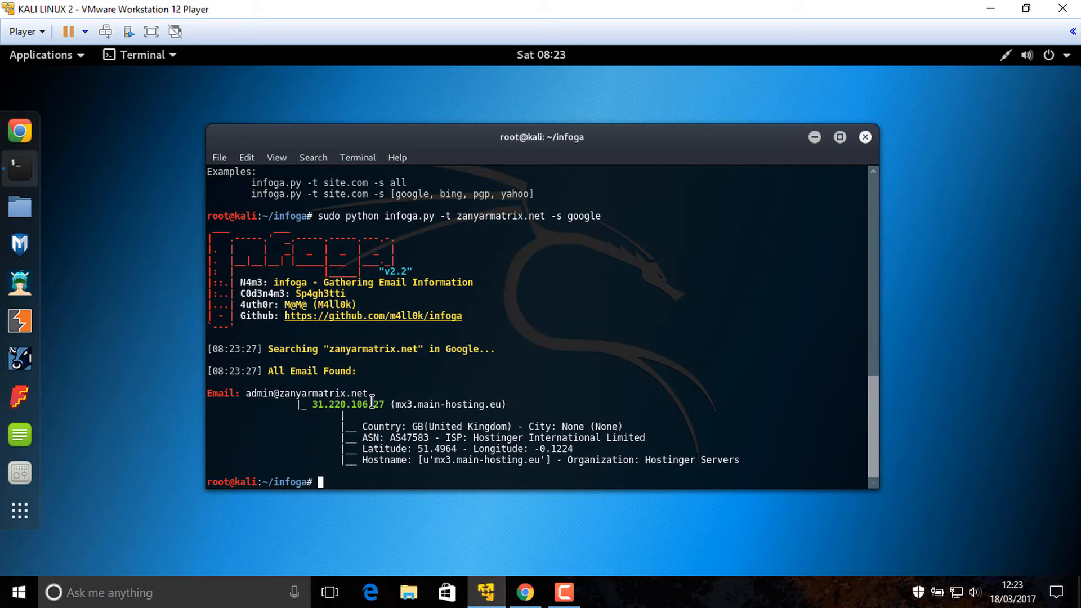
double_click(348, 405)
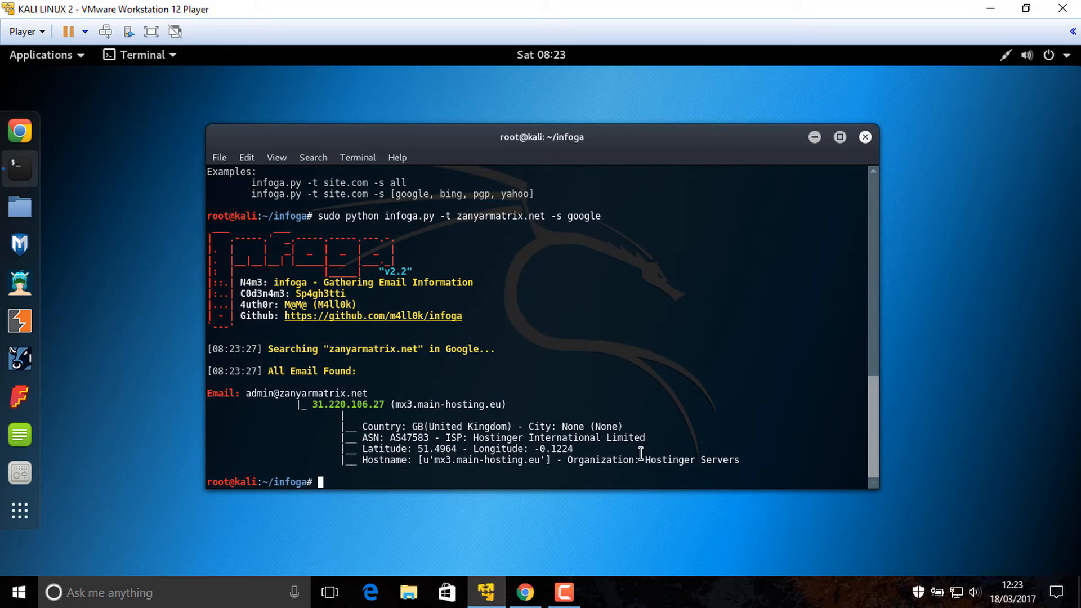
mouse_move(689, 403)
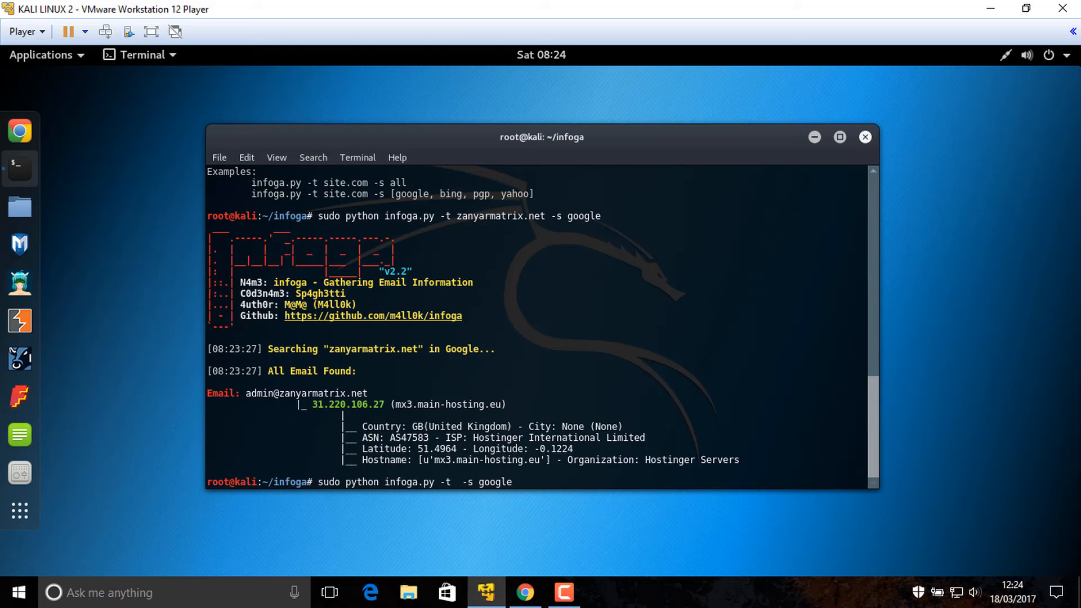
Search h4kurd.com, which finds no emails, then outlook.com, which finds one address and crashes
text(h4kurd)
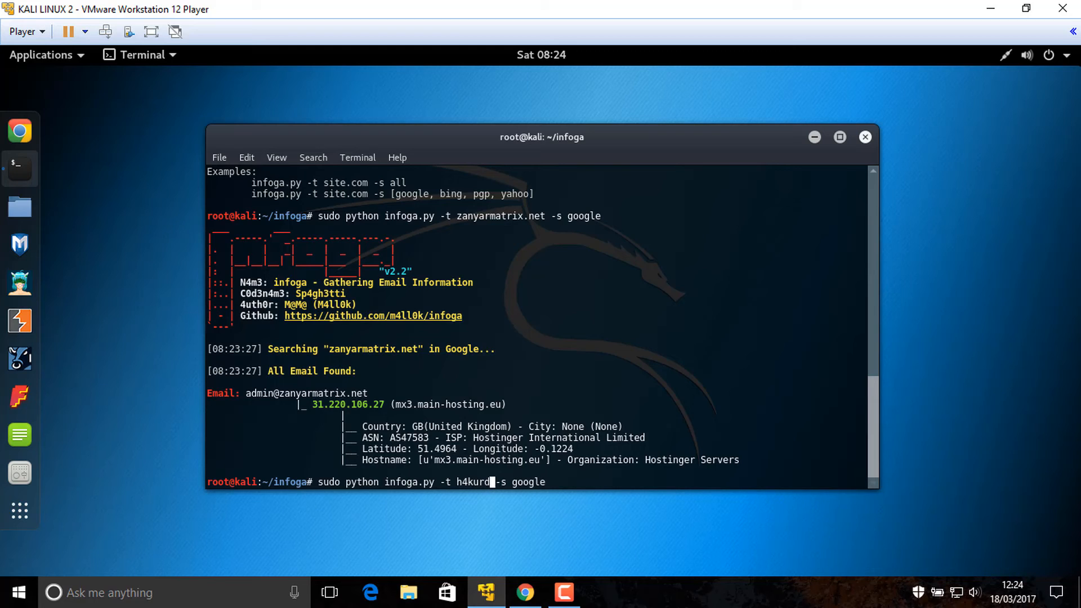
text(.com)
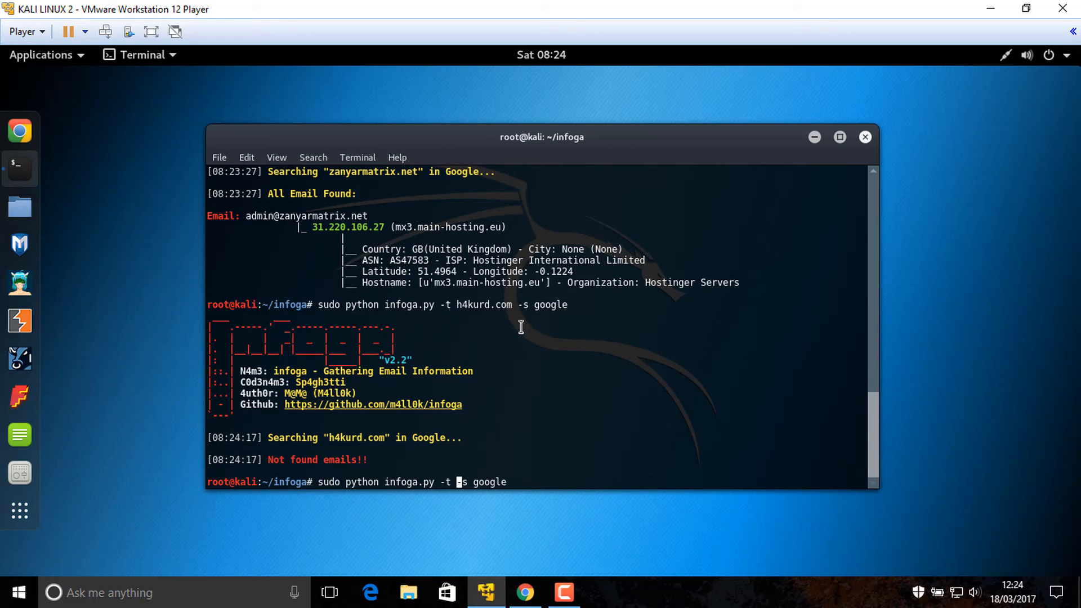
text(outlook.com)
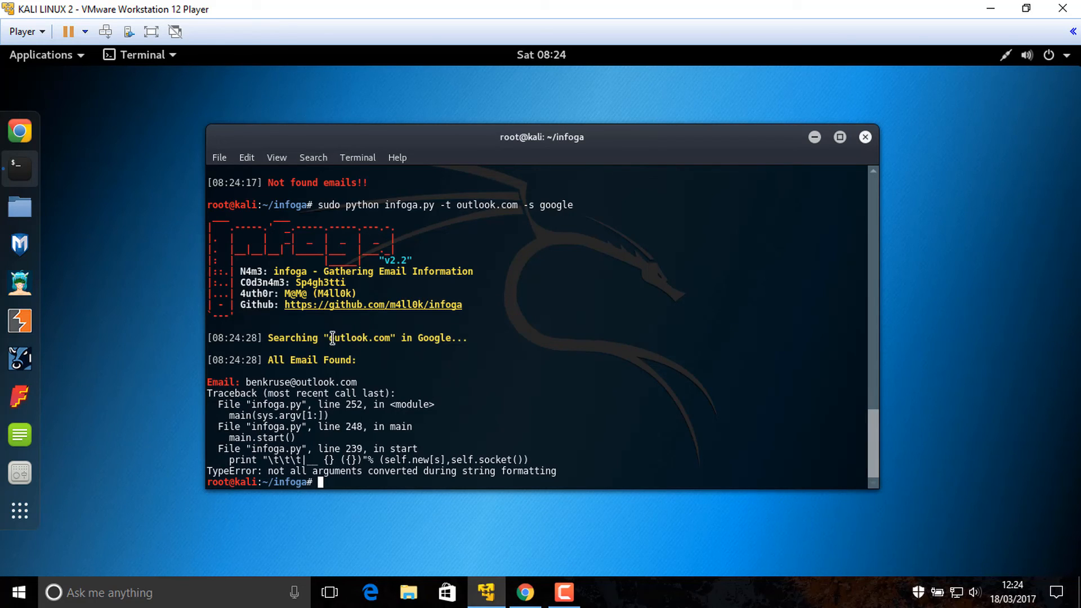
mouse_move(389, 338)
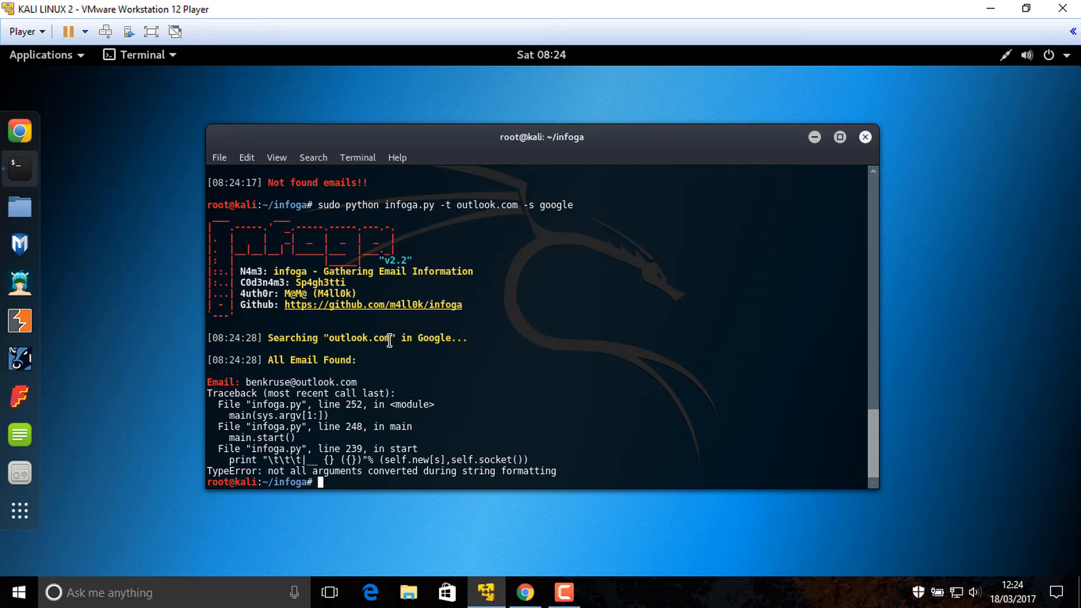
mouse_move(361, 341)
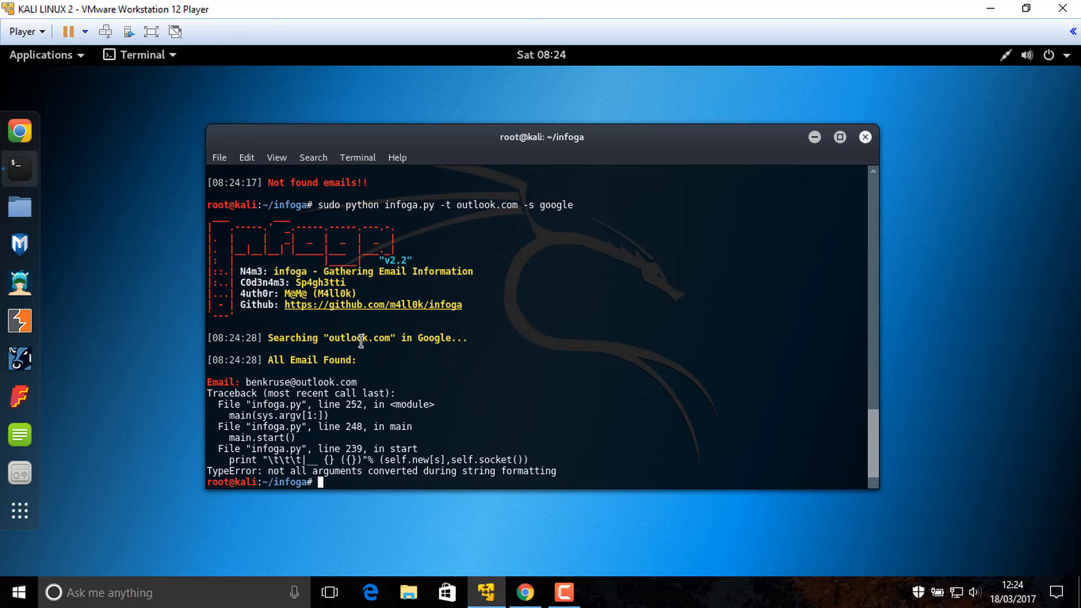
text(sudo python infoga.py -t outlook.com -s google)
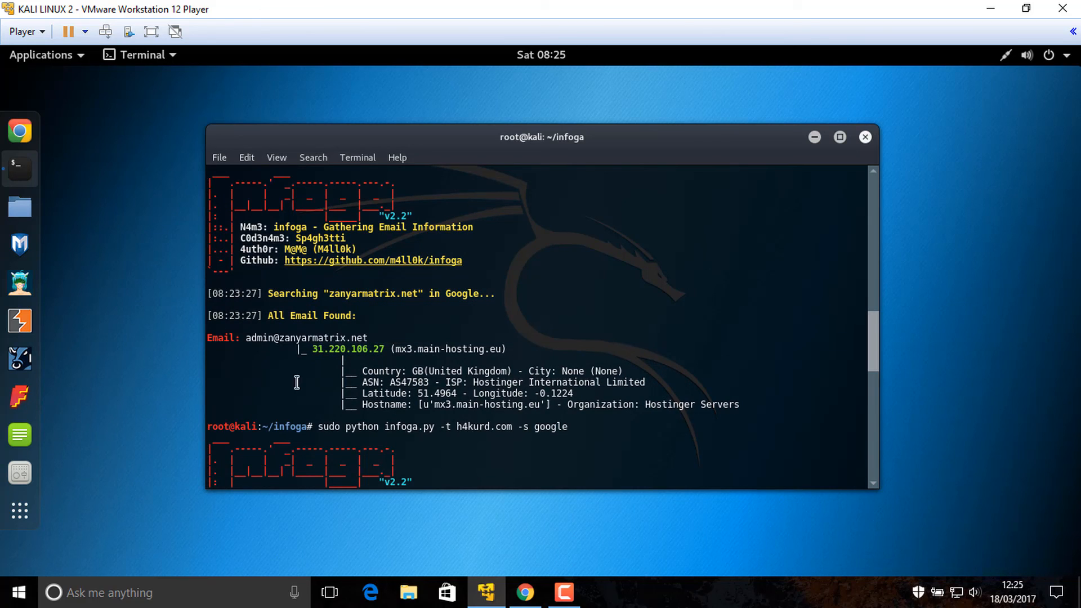
mouse_move(460, 394)
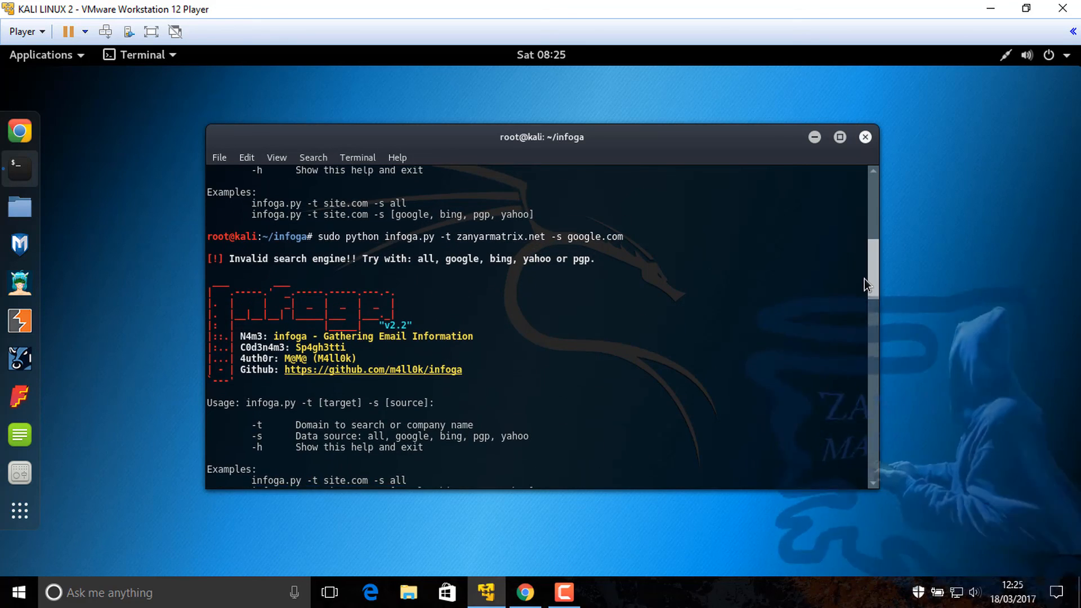
key(Return)
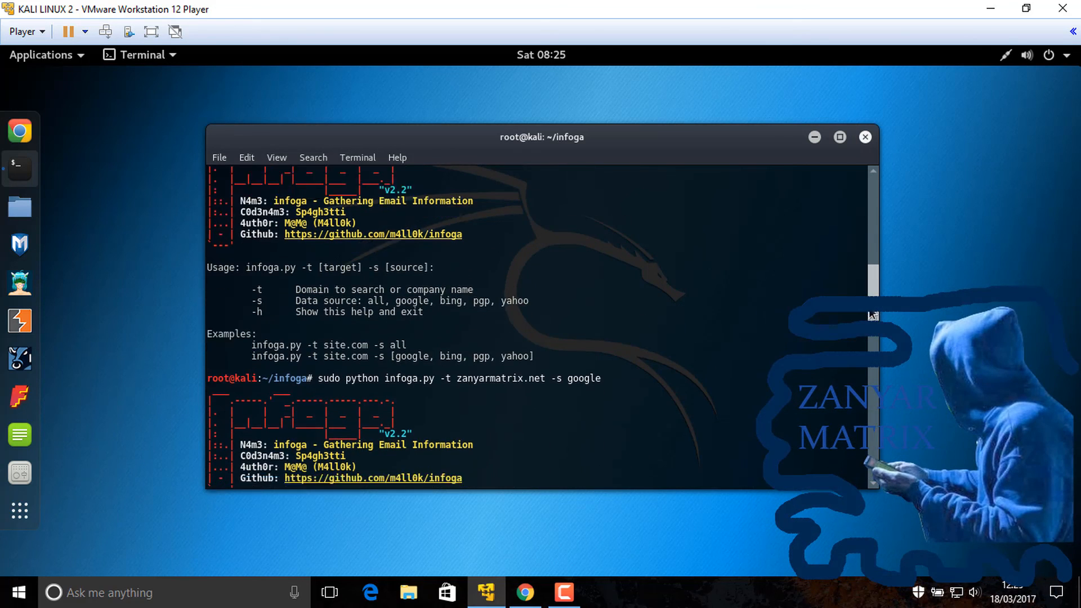